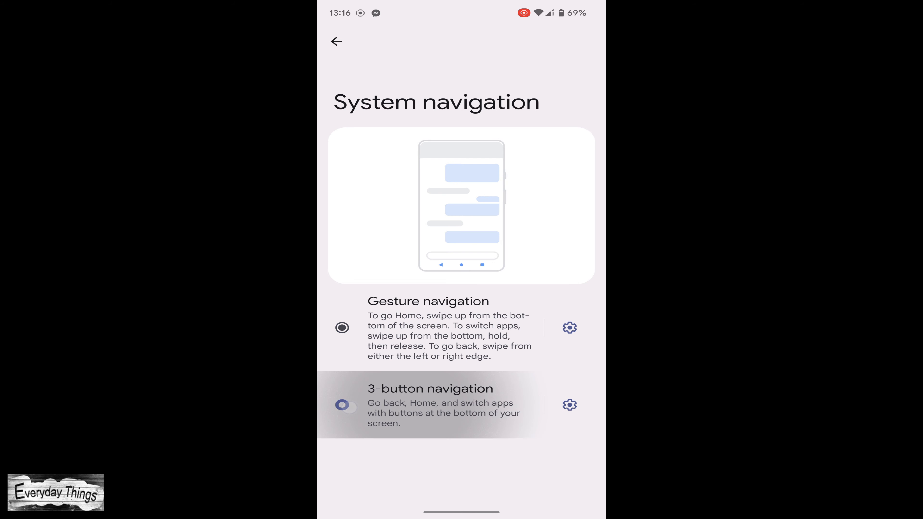
Select 3-button navigation on the System navigation screen, then leave to the app drawer
{"action": "left_click", "coordinate": [343, 405]}
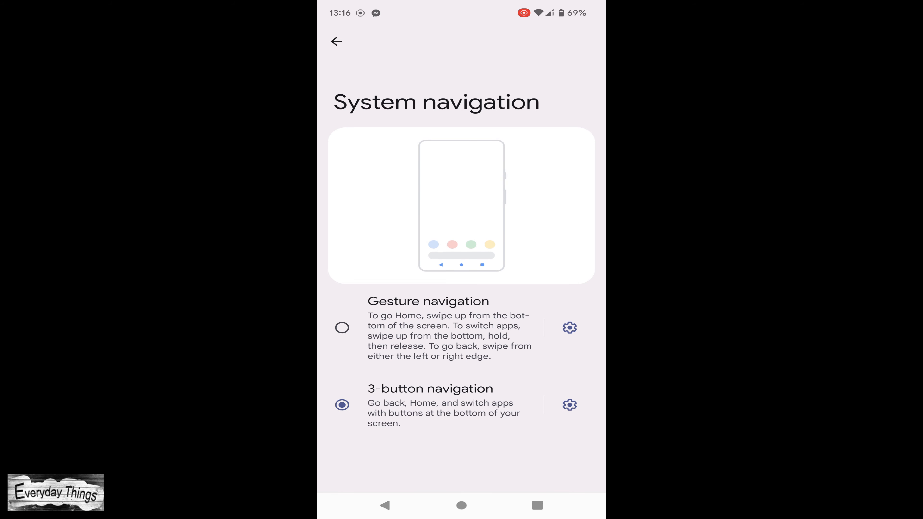
{"action": "left_click", "coordinate": [462, 505]}
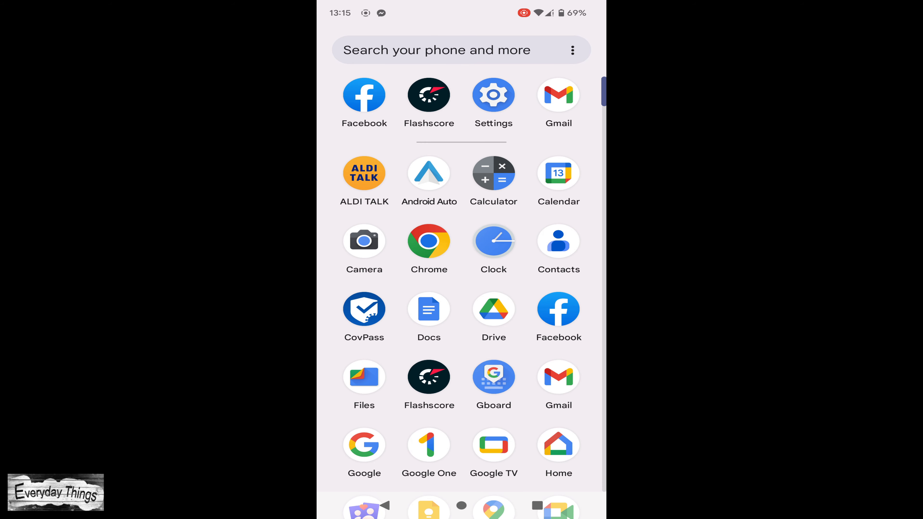
From the app drawer, reach Settings > System > Gestures, showing 3-button navigation as current
{"action": "left_click", "coordinate": [493, 95]}
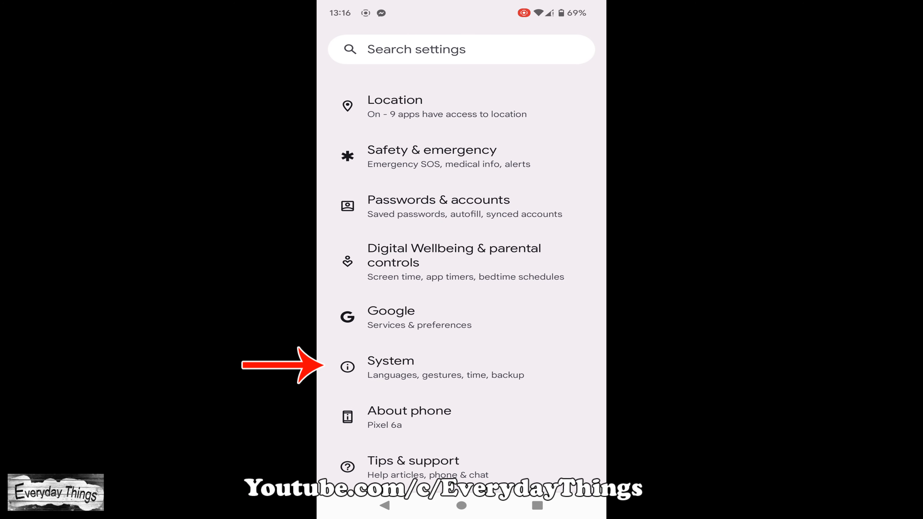
{"action": "left_click", "coordinate": [390, 360]}
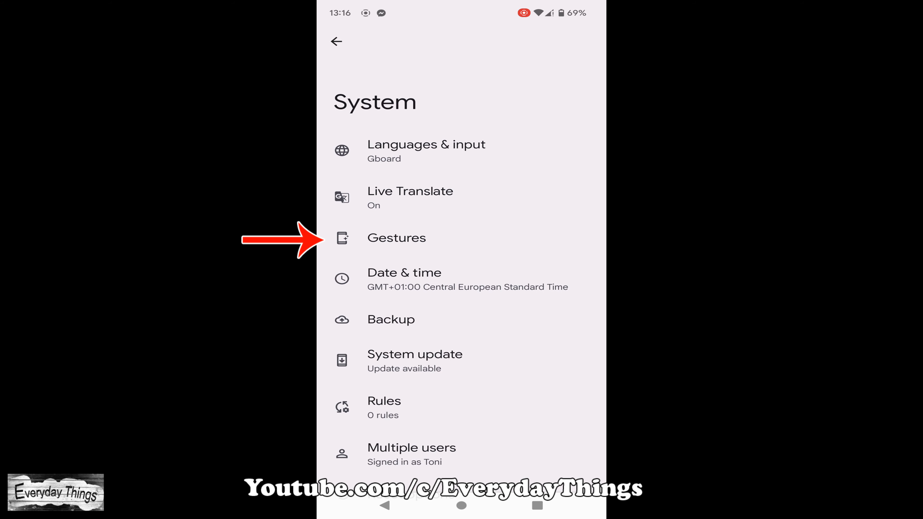
{"action": "left_click", "coordinate": [396, 238]}
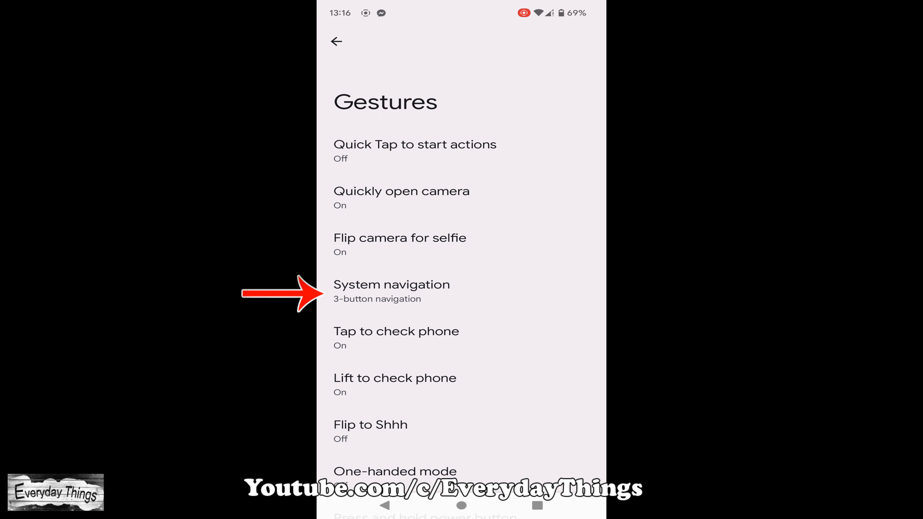
In System navigation, try gesture navigation, then return to 3-button navigation
{"action": "left_click", "coordinate": [391, 284]}
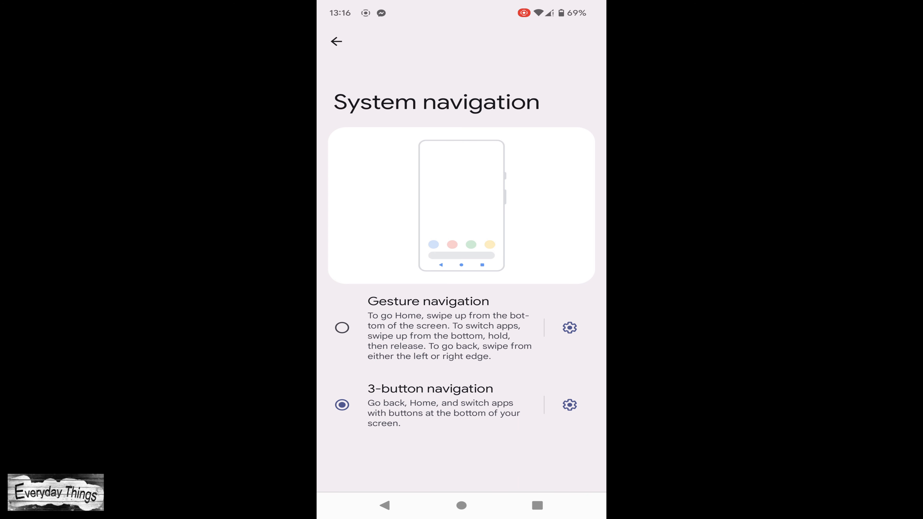
{"action": "left_click", "coordinate": [342, 328]}
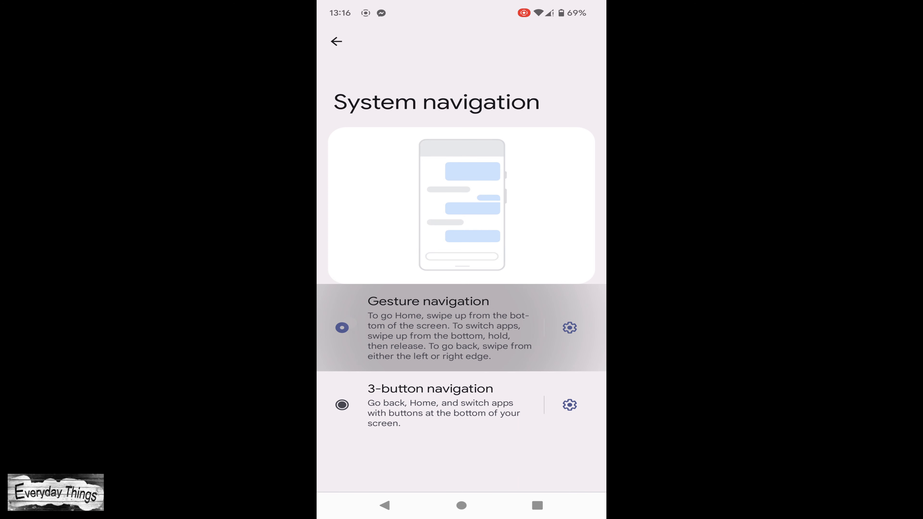
{"action": "left_click", "coordinate": [342, 328]}
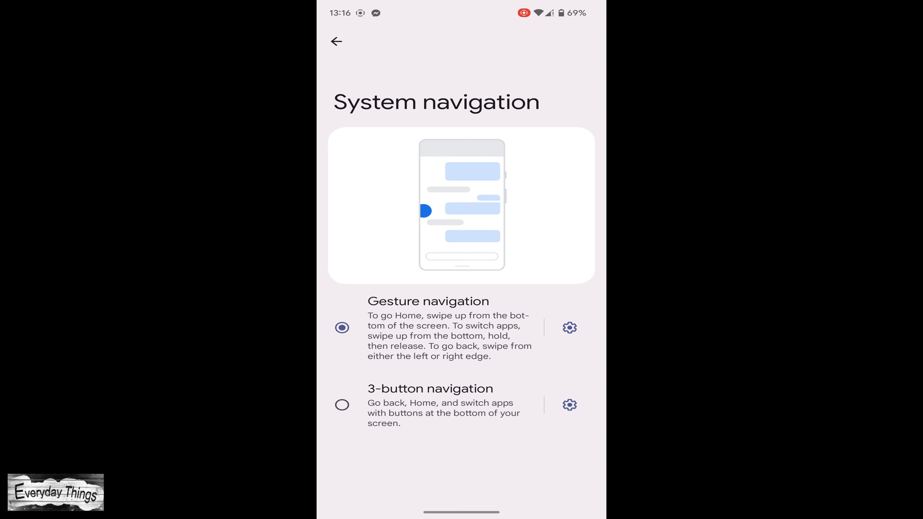
{"action": "left_click", "coordinate": [342, 405]}
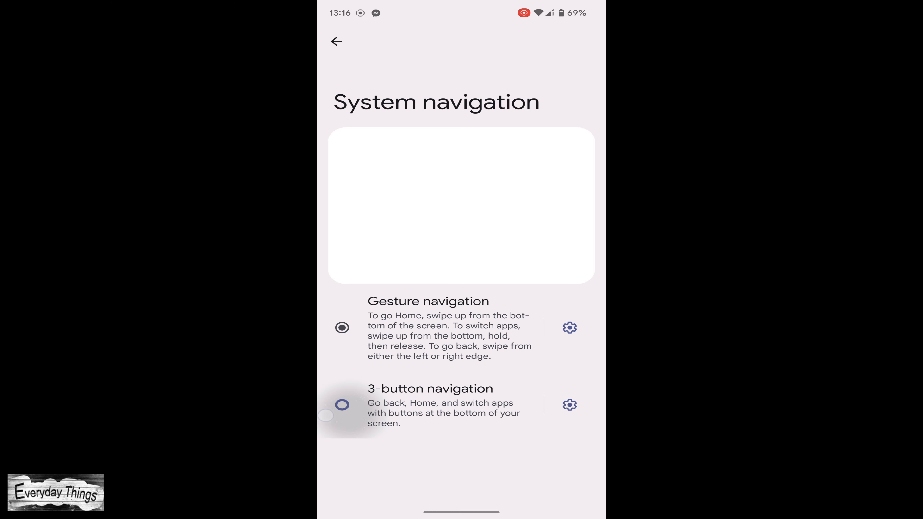
{"action": "left_click", "coordinate": [342, 405]}
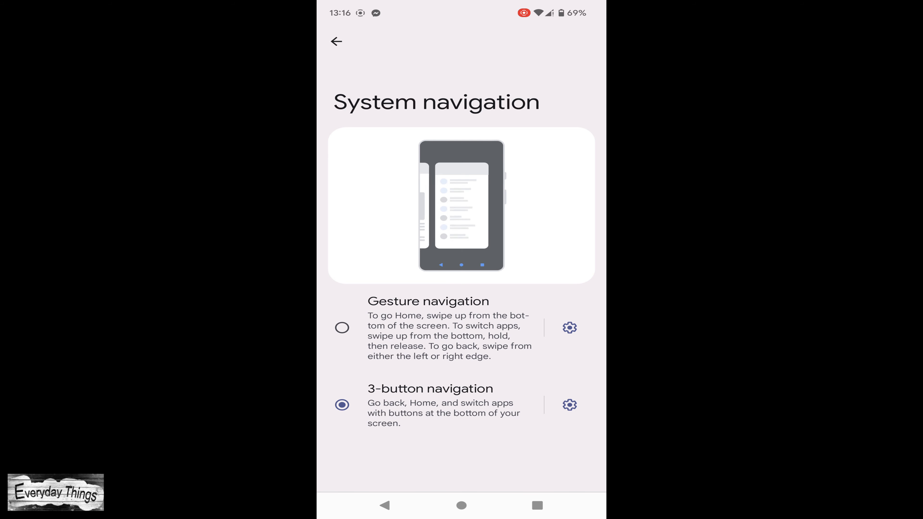
Toggle to gesture navigation once more and settle on 3-button navigation
{"action": "left_click", "coordinate": [342, 328]}
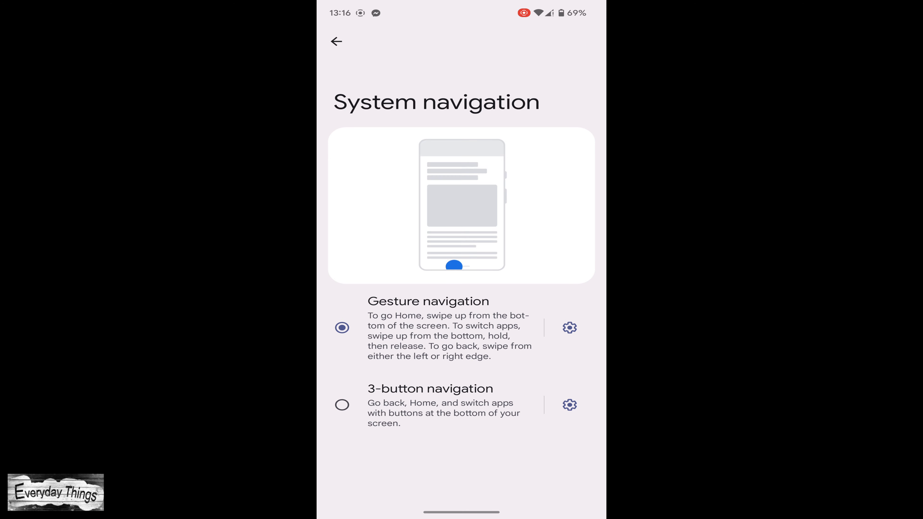
{"action": "left_click", "coordinate": [341, 405]}
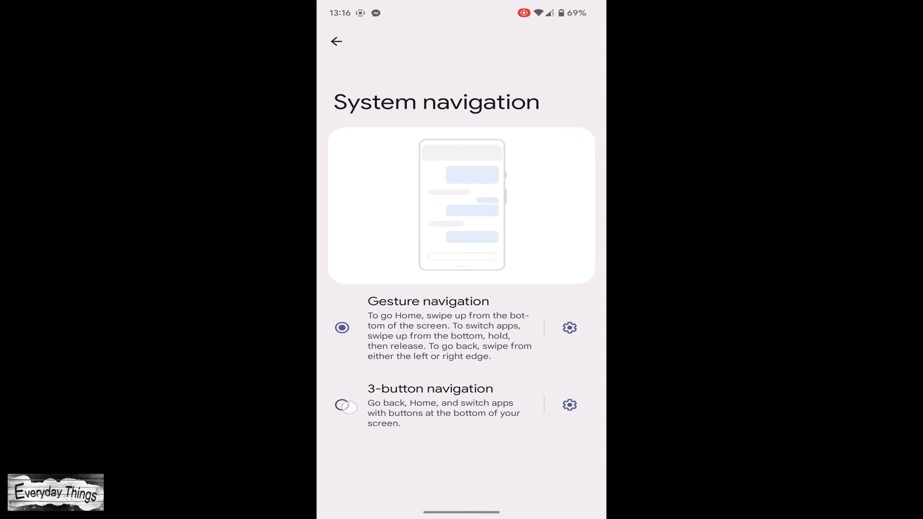
{"action": "left_click", "coordinate": [342, 405]}
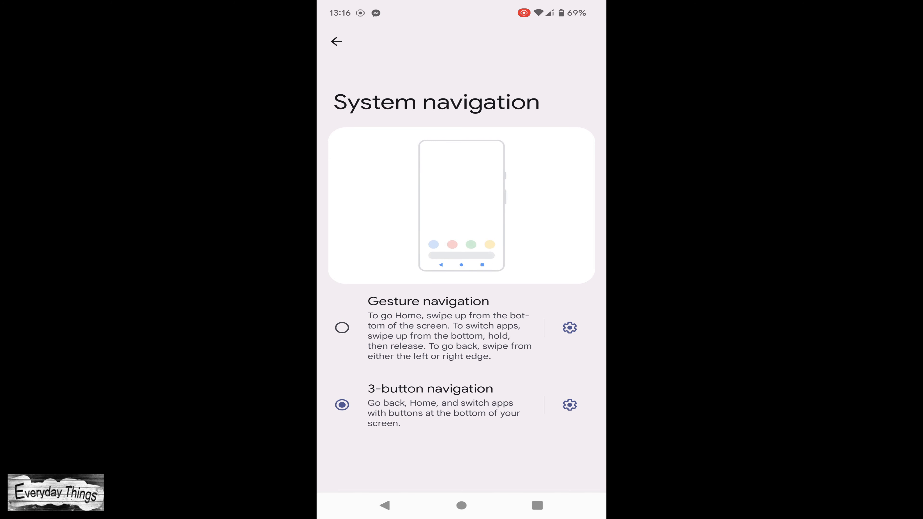